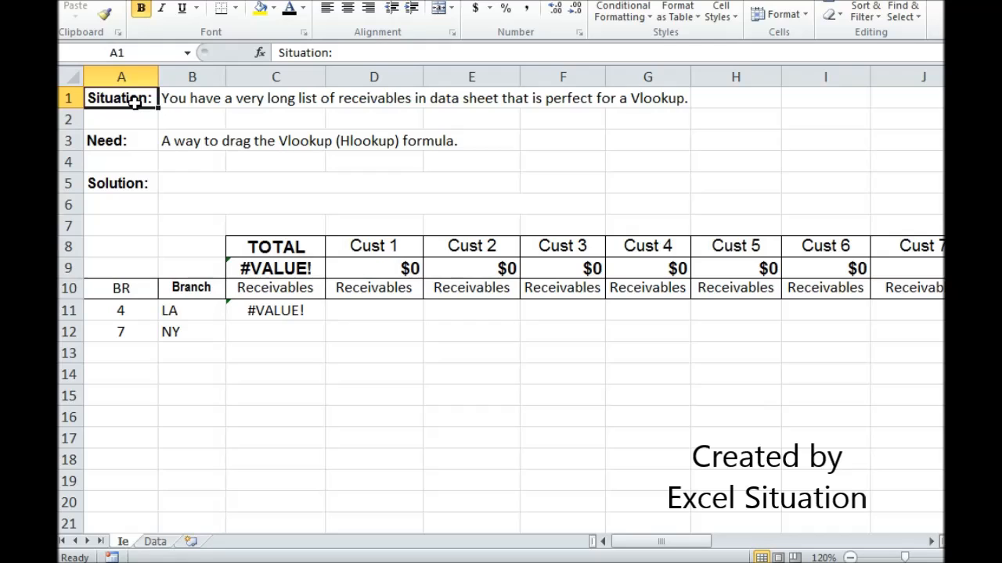
# Step: Review the Situation and Need statements, then show the Data sheet's branch-numbered receivables table
pyautogui.click(122, 141)
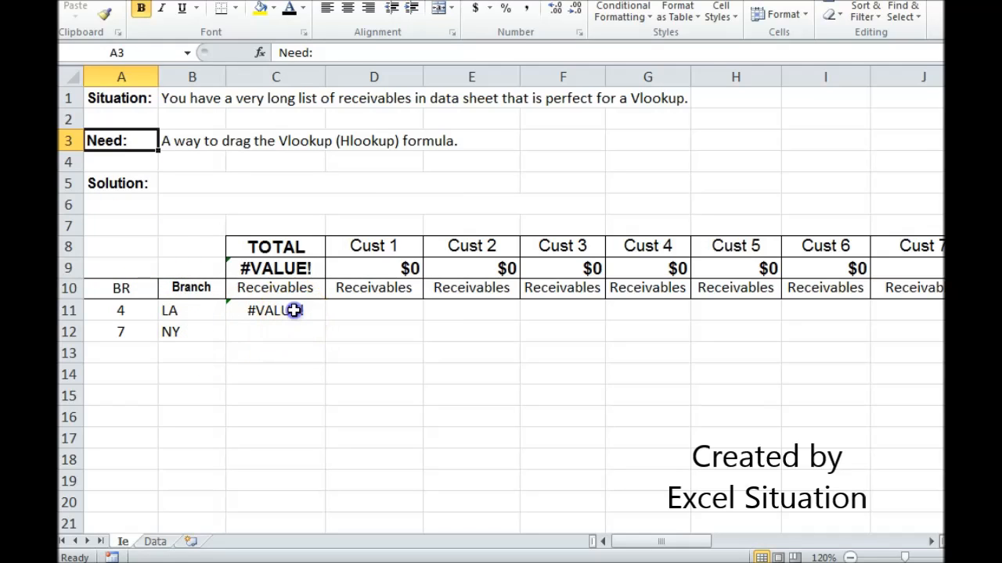
pyautogui.click(276, 310)
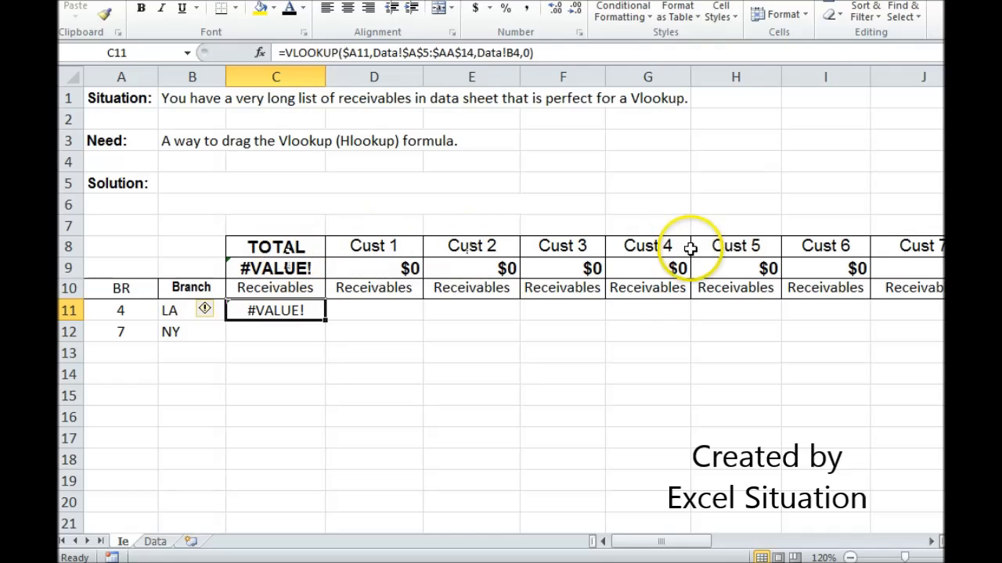
pyautogui.moveTo(848, 296)
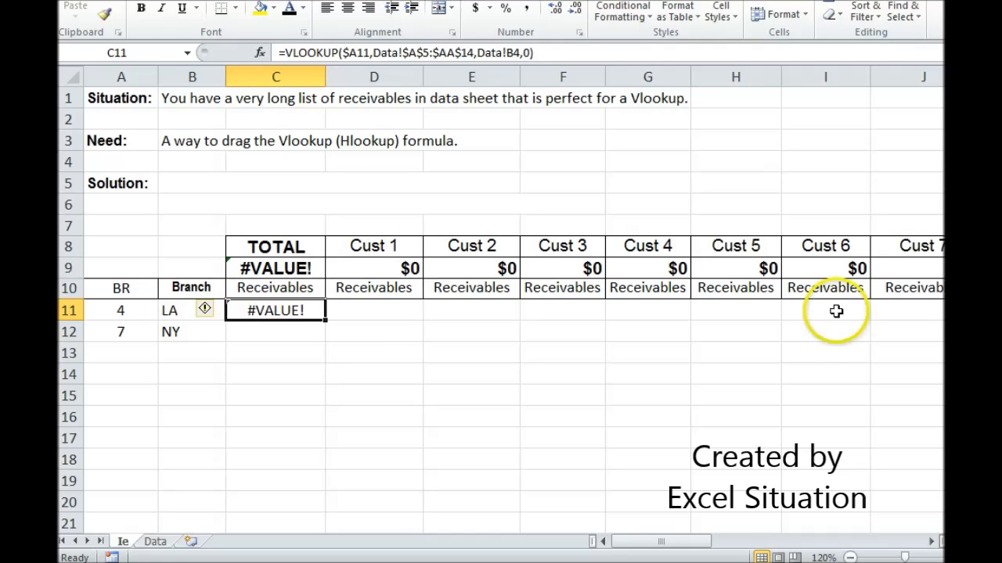
pyautogui.moveTo(759, 425)
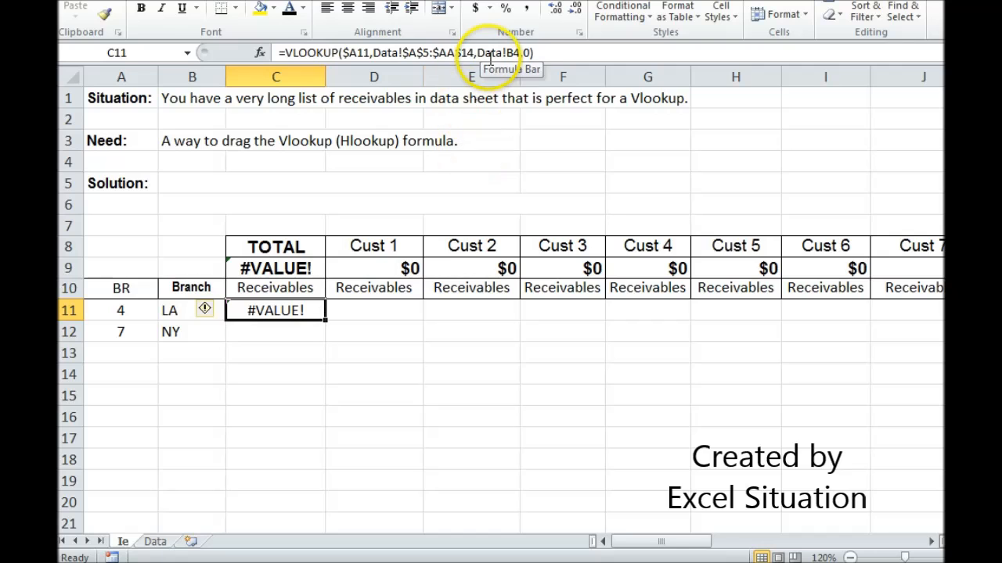
pyautogui.moveTo(175, 498)
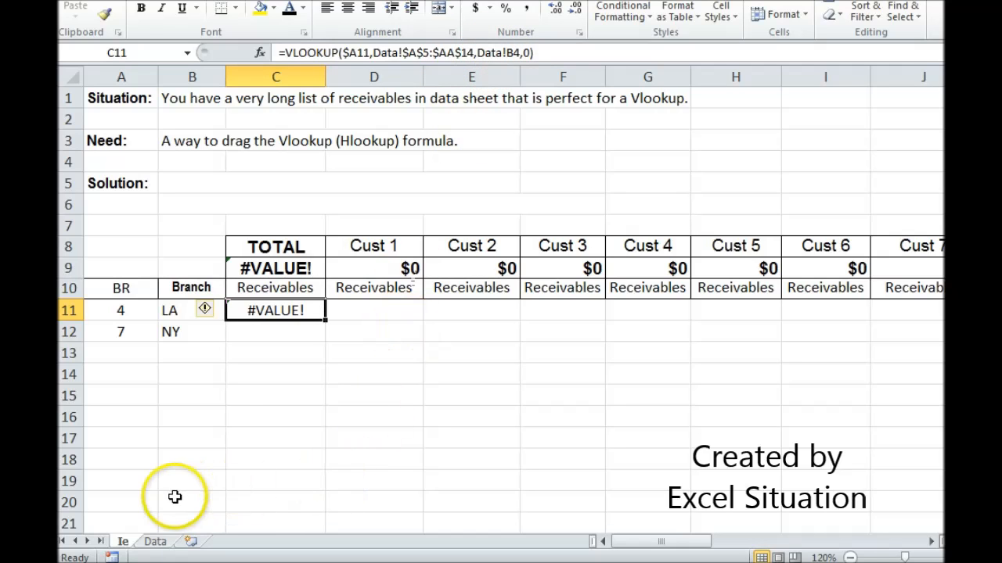
pyautogui.click(155, 542)
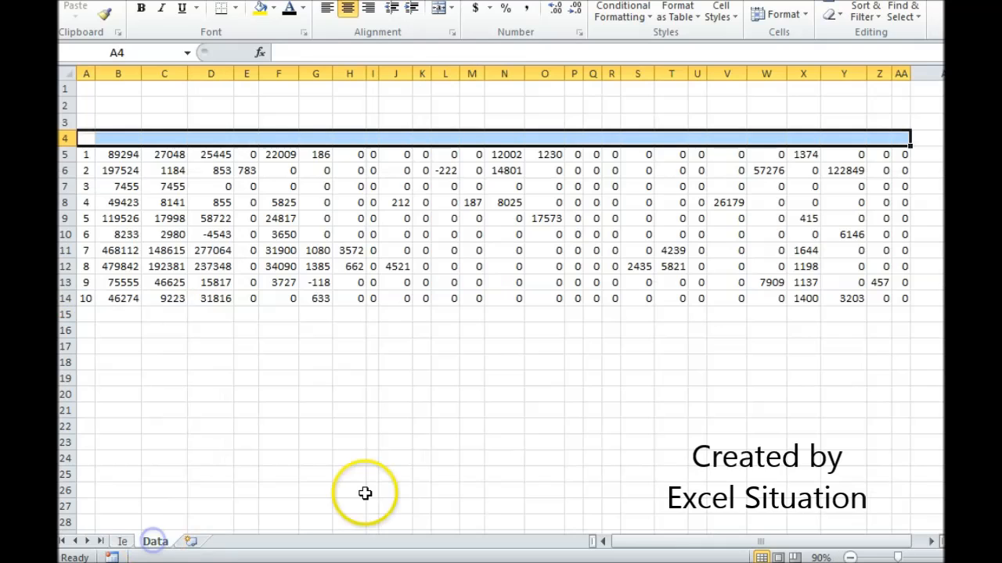
pyautogui.moveTo(191, 203)
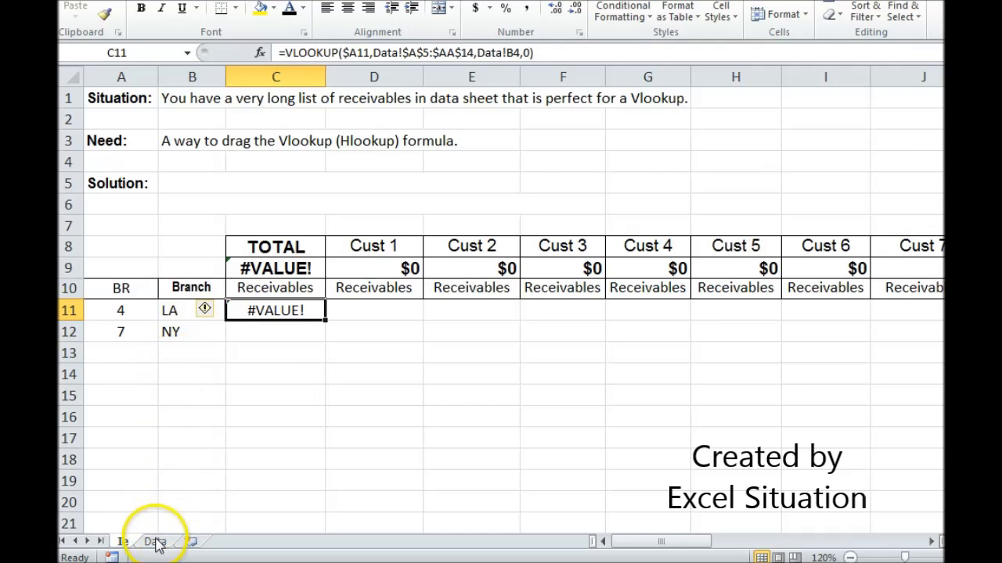
pyautogui.click(155, 542)
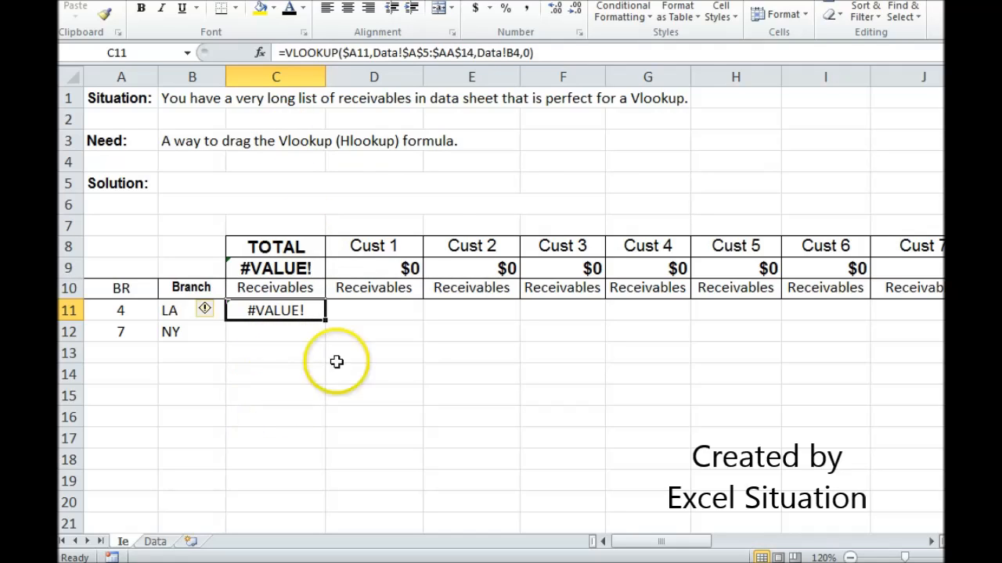
pyautogui.click(155, 541)
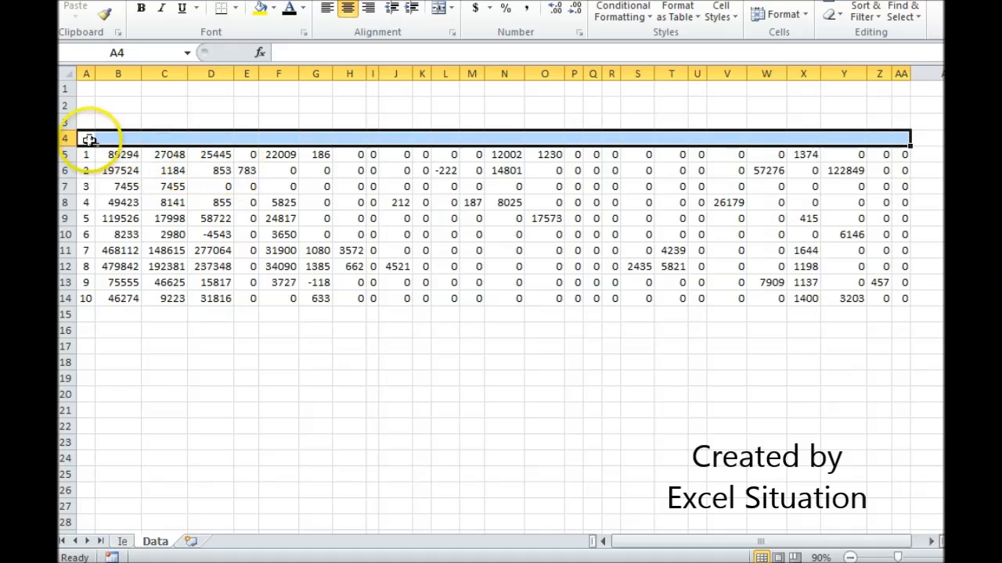
# Step: Enter 1 and 2 in A4:B4 and fill the column numbers right to 27 in AA4
pyautogui.click(117, 138)
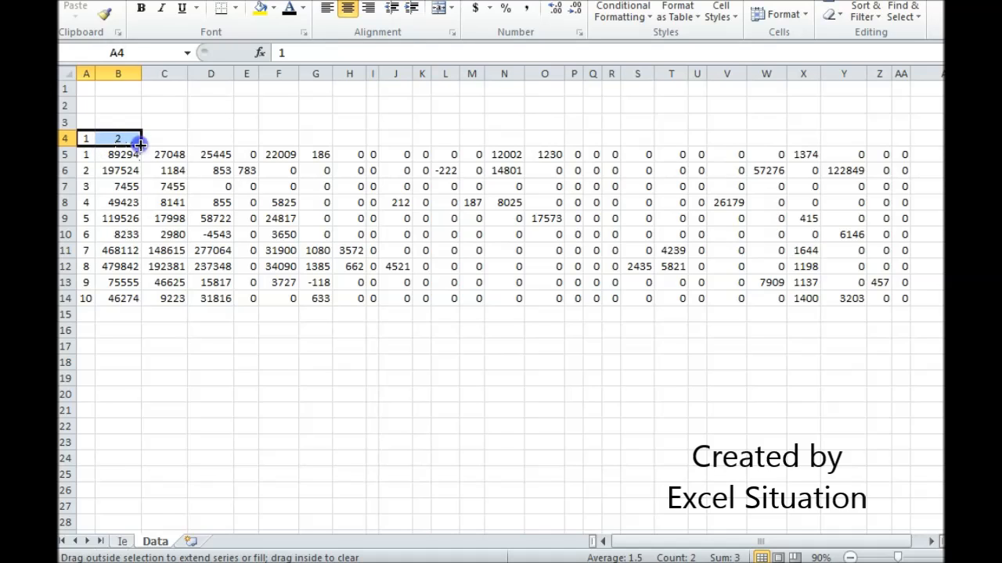
pyautogui.moveTo(141, 144); pyautogui.dragTo(905, 138)
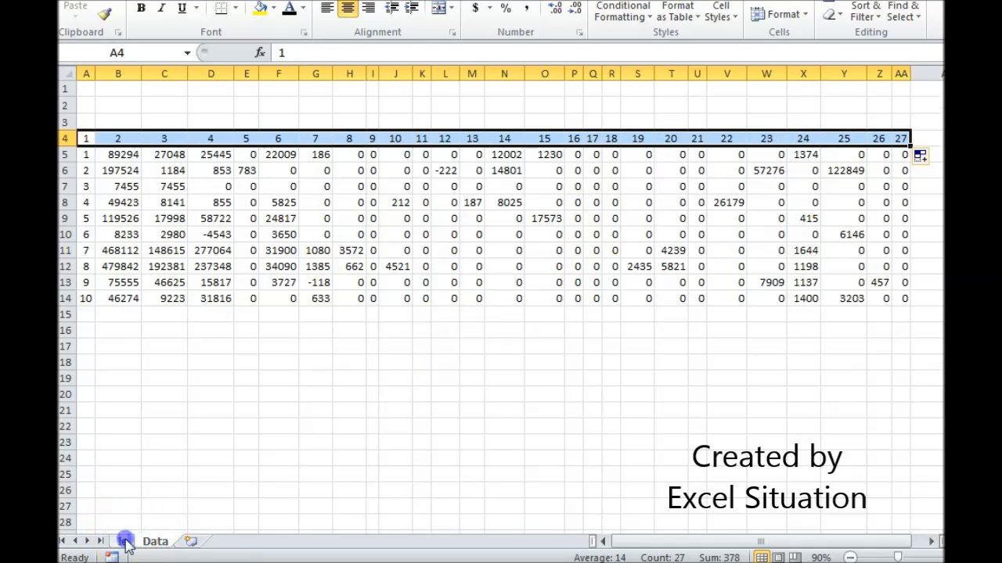
# Step: Fill LA's VLOOKUP using Data!B$4 as column index across C11:AB11, totalling $517,535
pyautogui.click(125, 541)
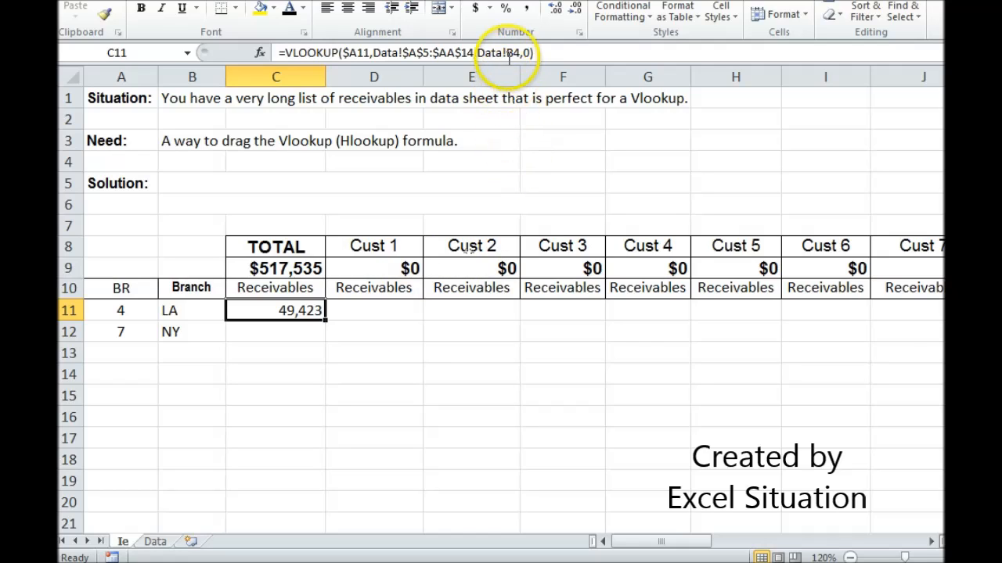
pyautogui.moveTo(511, 53)
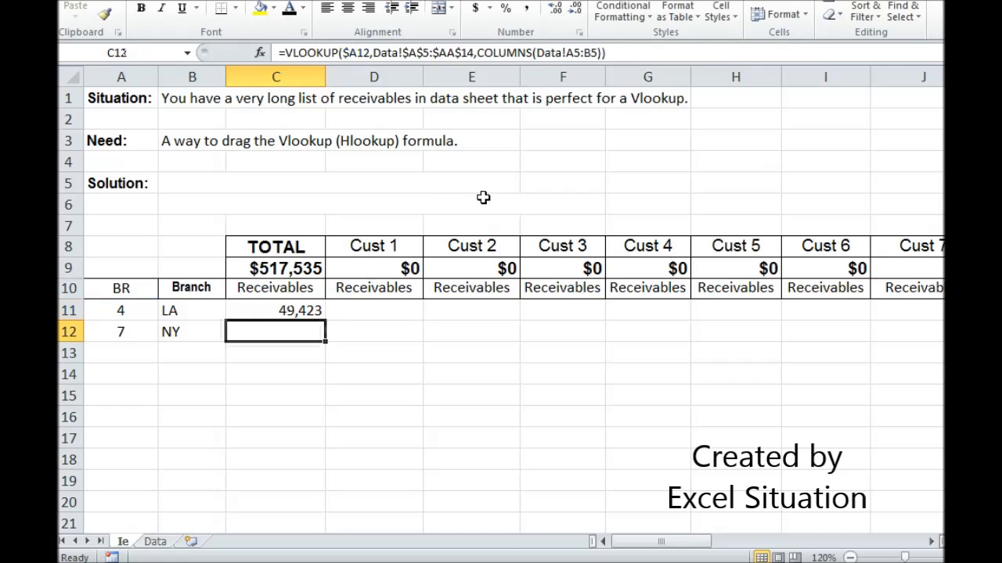
pyautogui.click(275, 309)
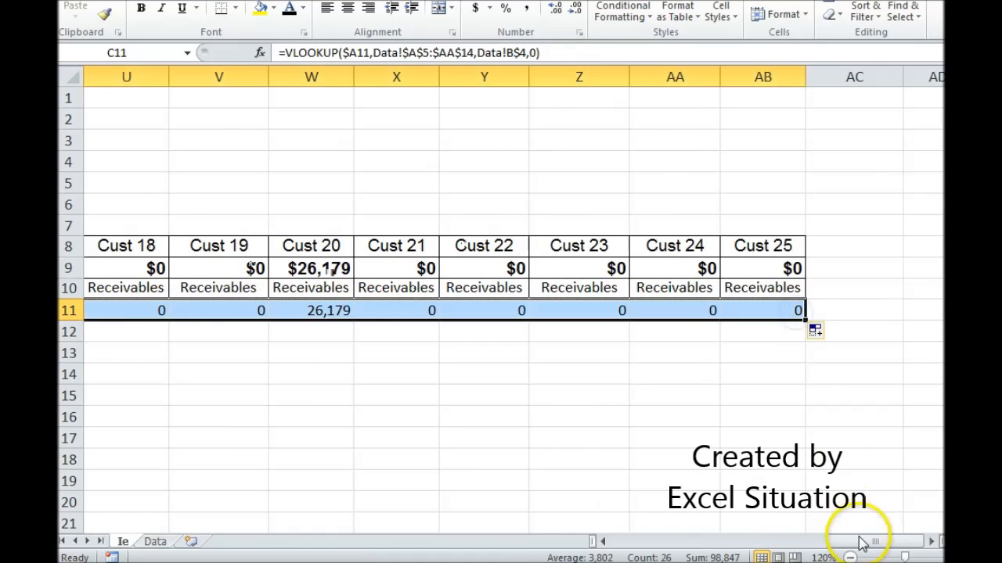
pyautogui.hscroll(-3)
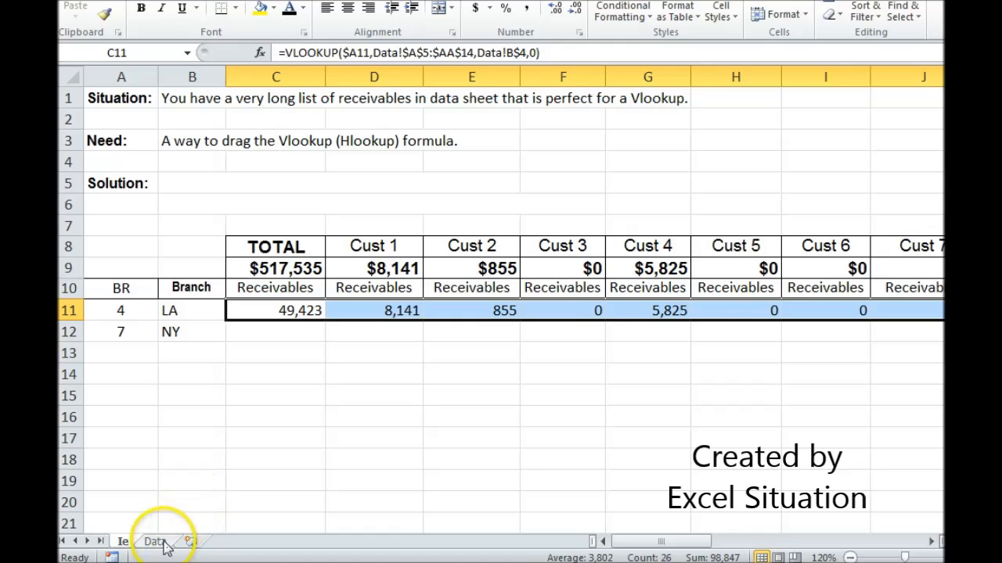
pyautogui.click(155, 541)
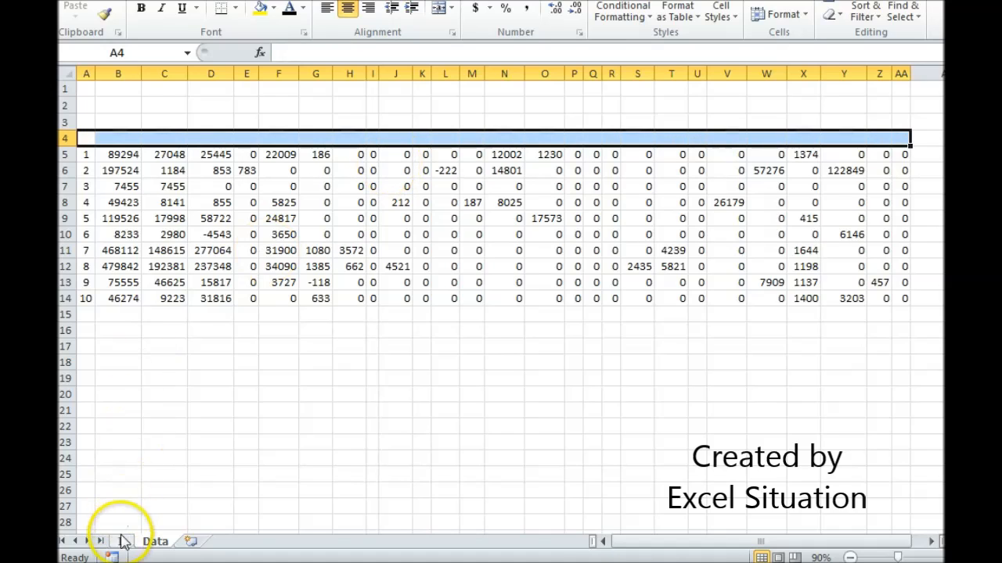
# Step: Enter NY's lookup =VLOOKUP($A12,Data!$A$5:$AA$14,COLUMNS(Data!A5:B5)) in C12, returning 468,112
pyautogui.click(122, 542)
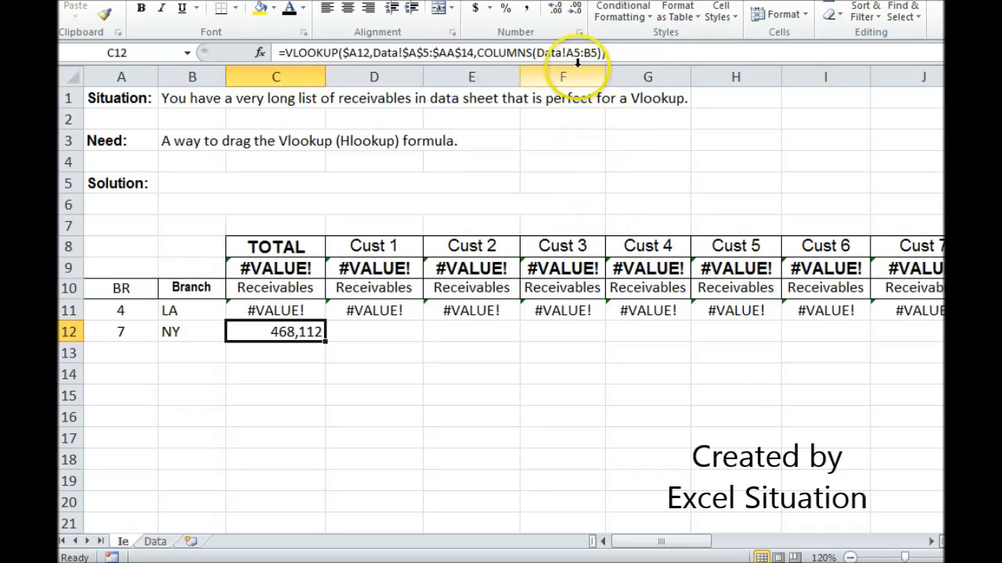
pyautogui.moveTo(571, 53)
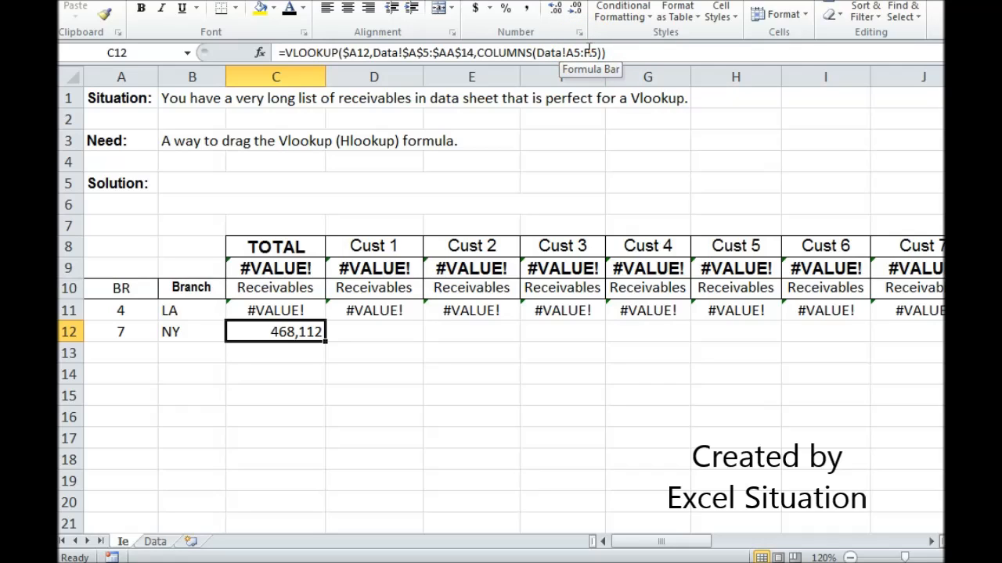
# Step: Make the COLUMNS range in C12 start at the absolute cell $A$5 so it copies correctly
pyautogui.doubleClick(276, 332)
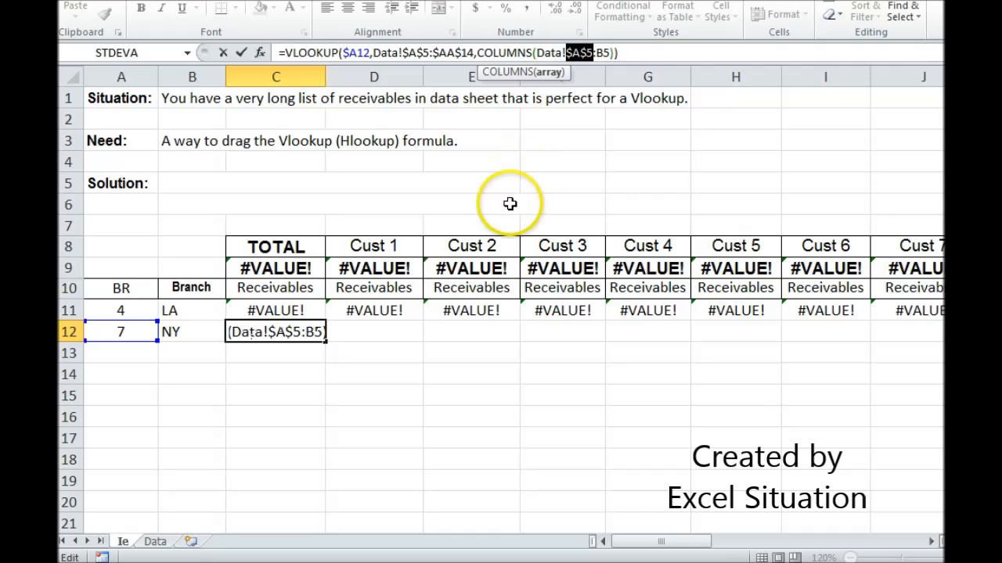
pyautogui.moveTo(519, 194)
pyautogui.write('$')
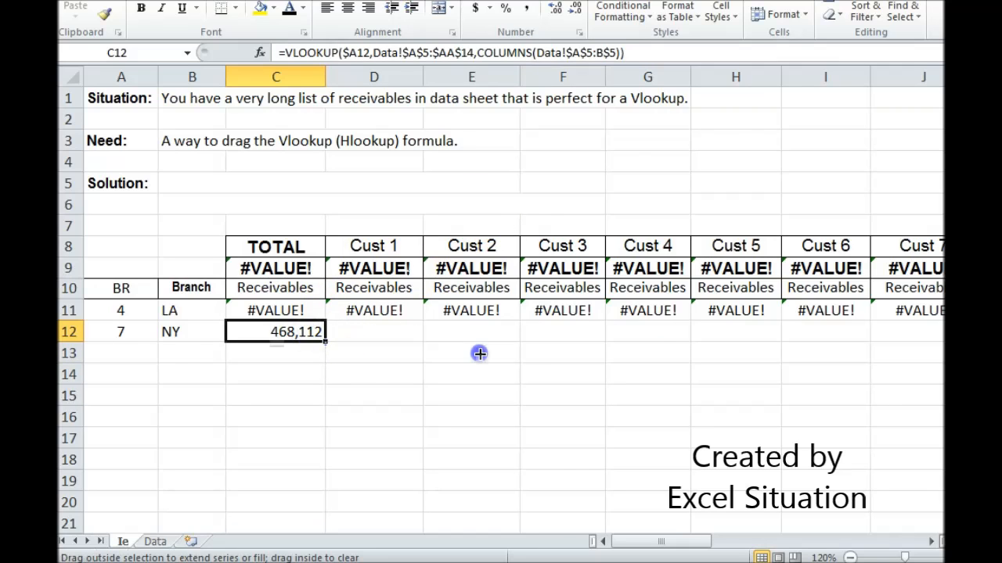
# Step: Fill C11:C12 across to column AB and paste both formula versions as text in B5 and B6
pyautogui.hscroll(3)
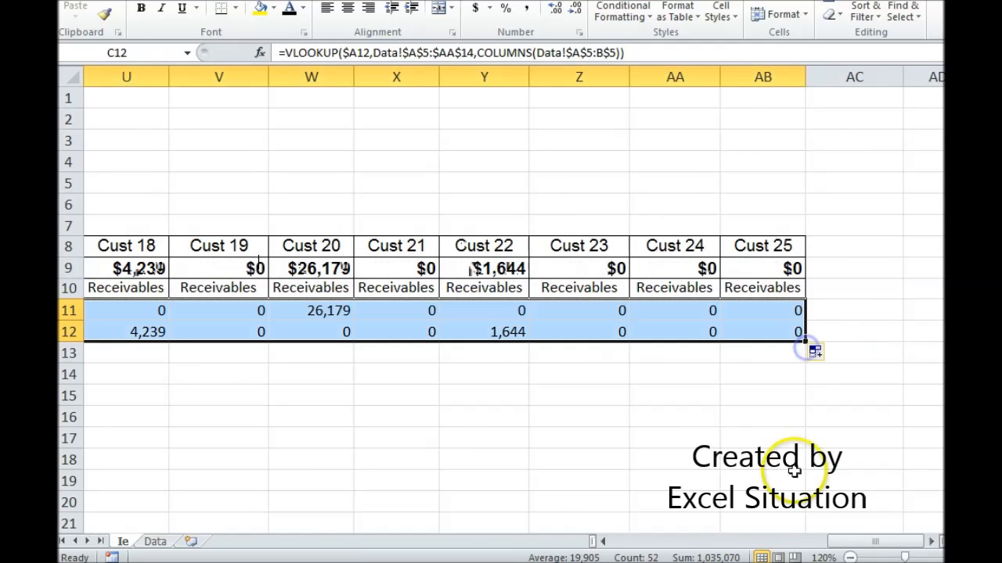
pyautogui.hscroll(-3)
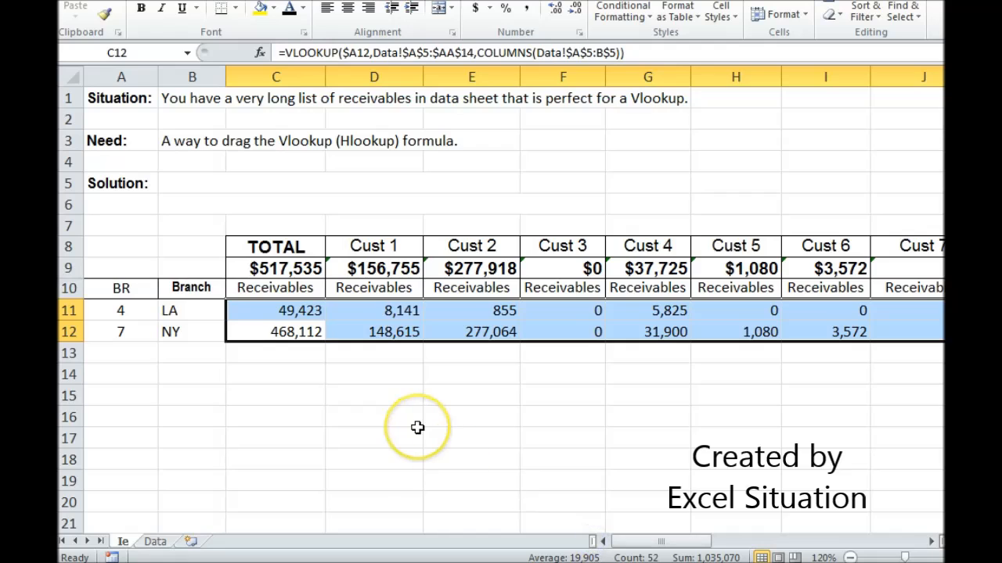
pyautogui.moveTo(188, 184)
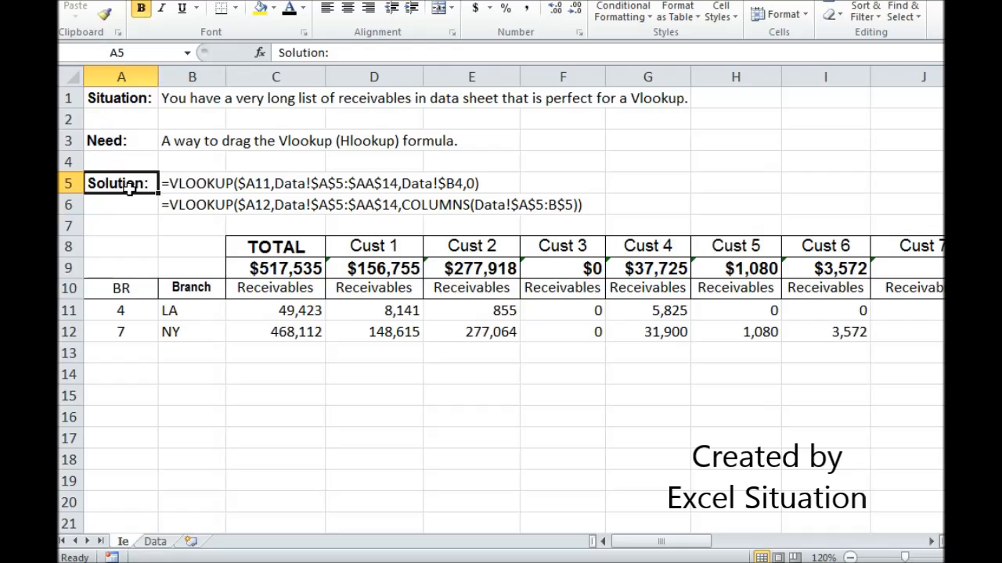
pyautogui.click(122, 204)
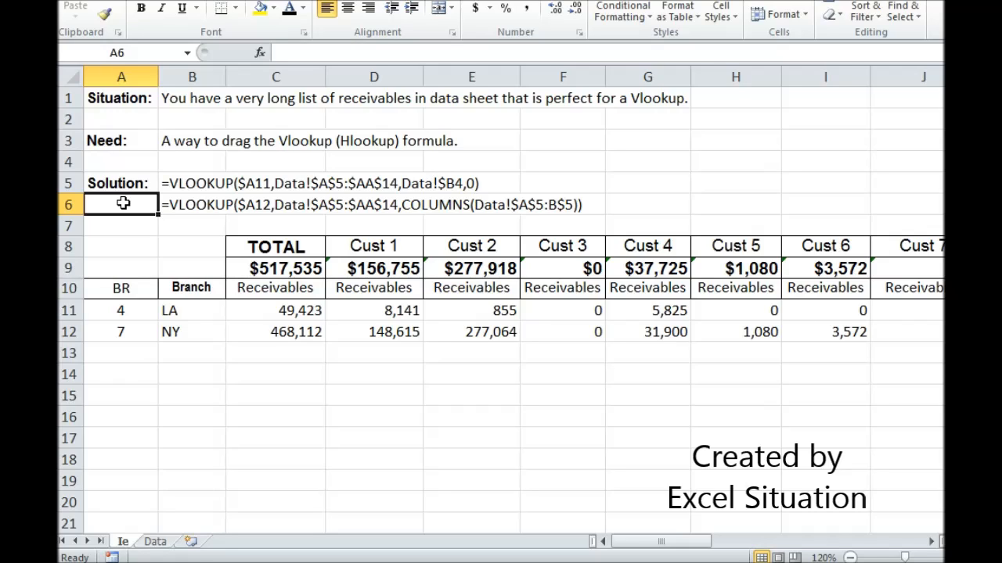
pyautogui.click(122, 141)
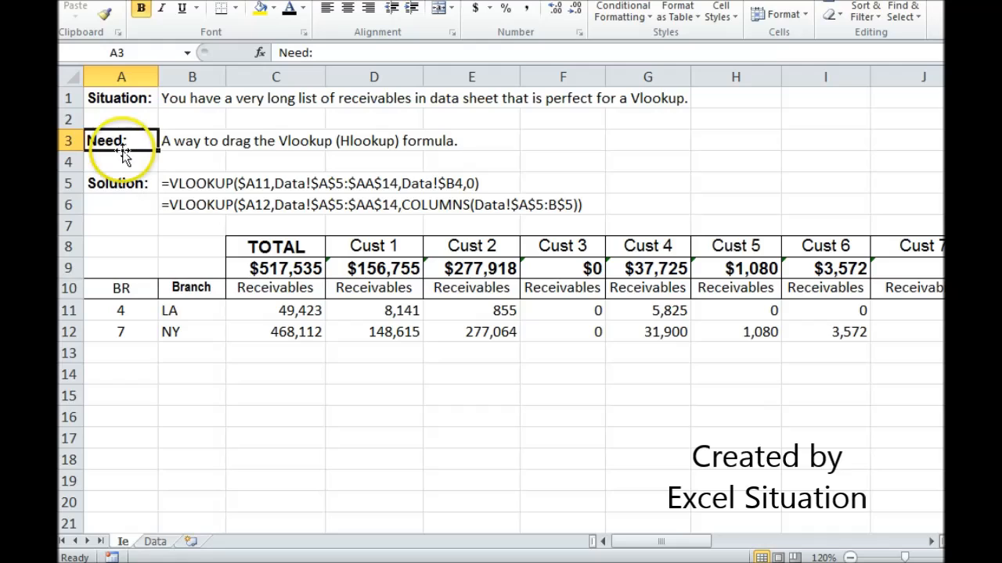